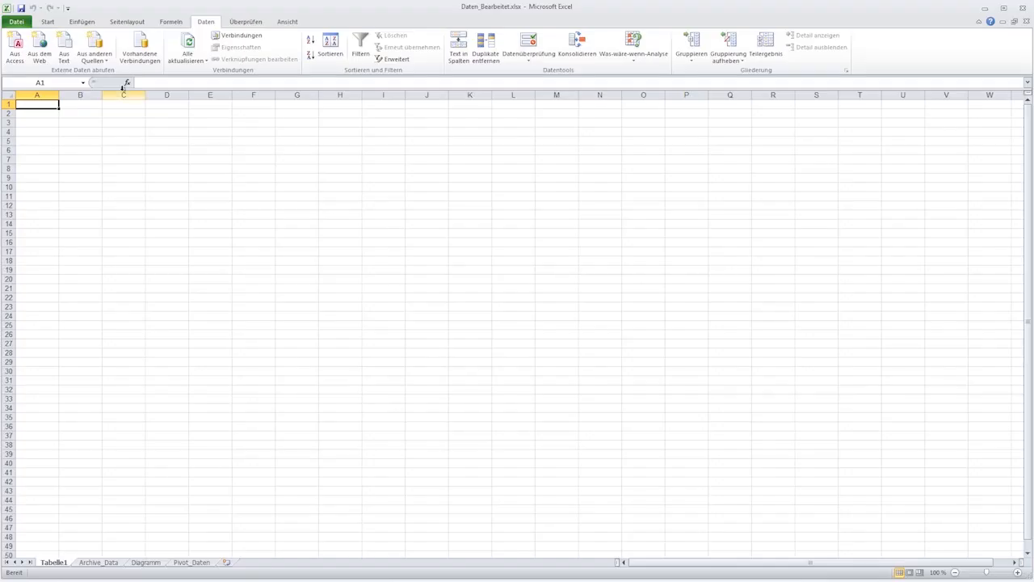
# Step: Import Historical_Data_1_BasicPanel.txt into Tabelle1, then view the pivot line chart on Diagramm
pyautogui.click(64, 46)
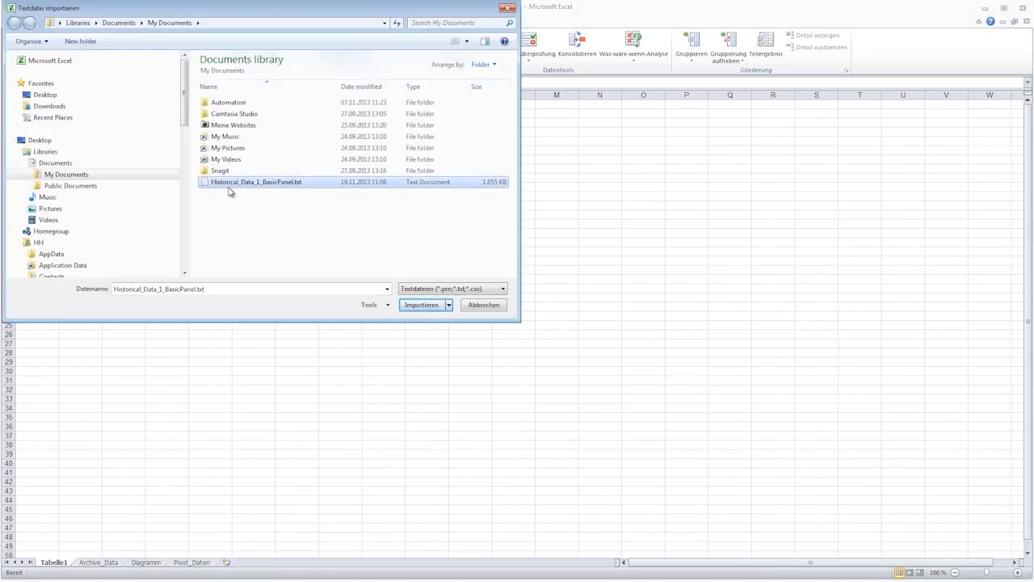
pyautogui.click(421, 304)
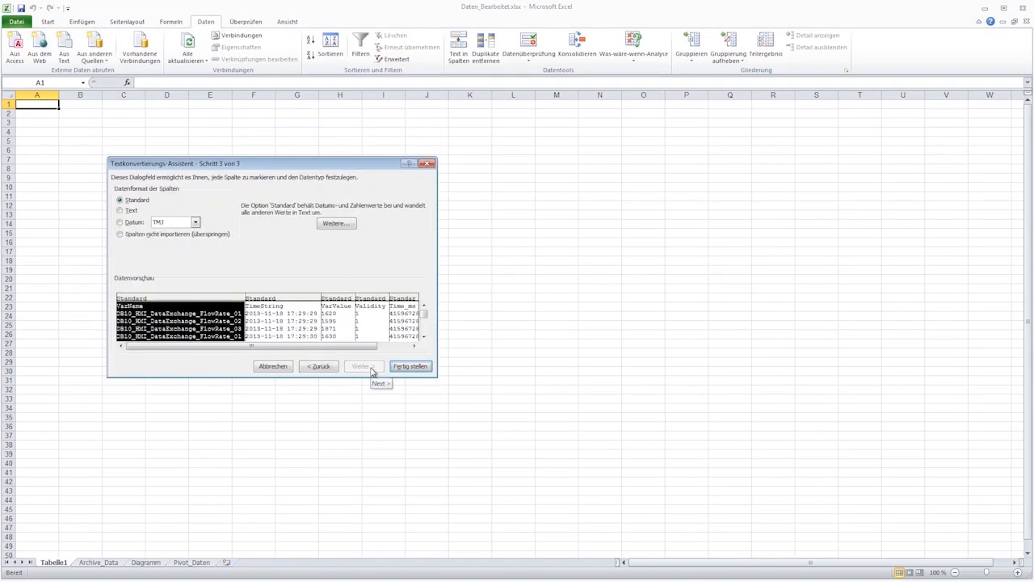
pyautogui.click(409, 366)
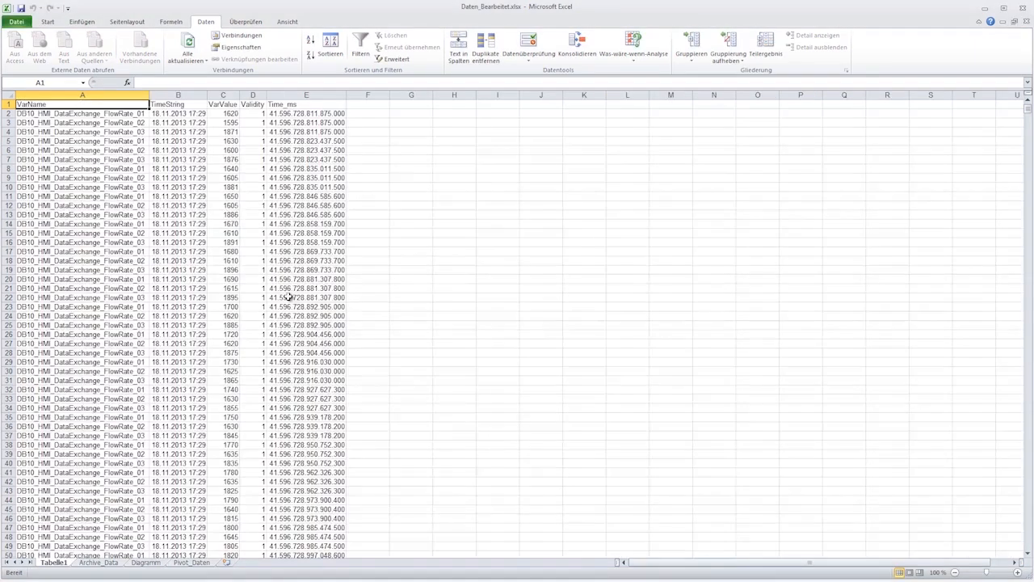
pyautogui.click(144, 562)
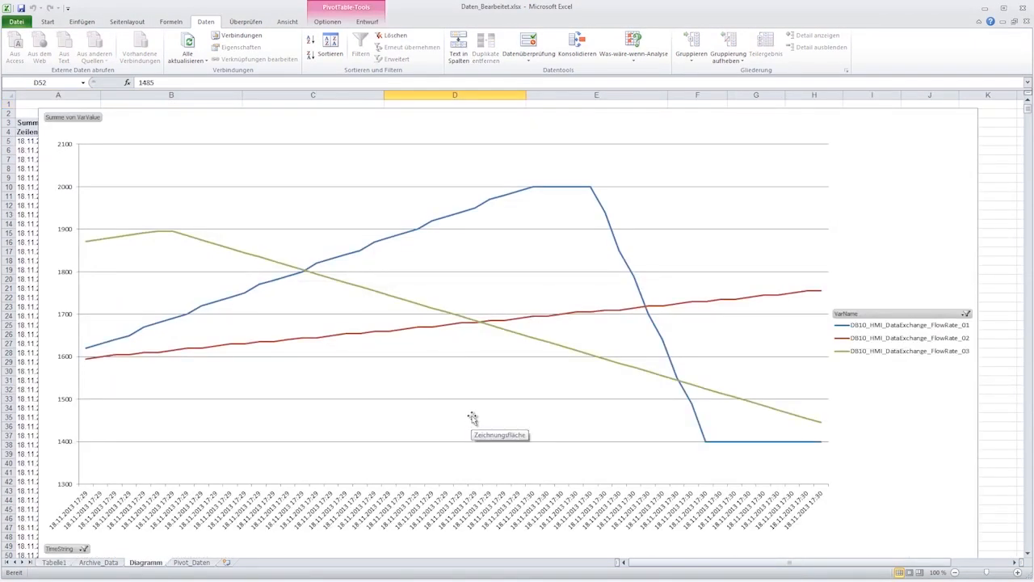